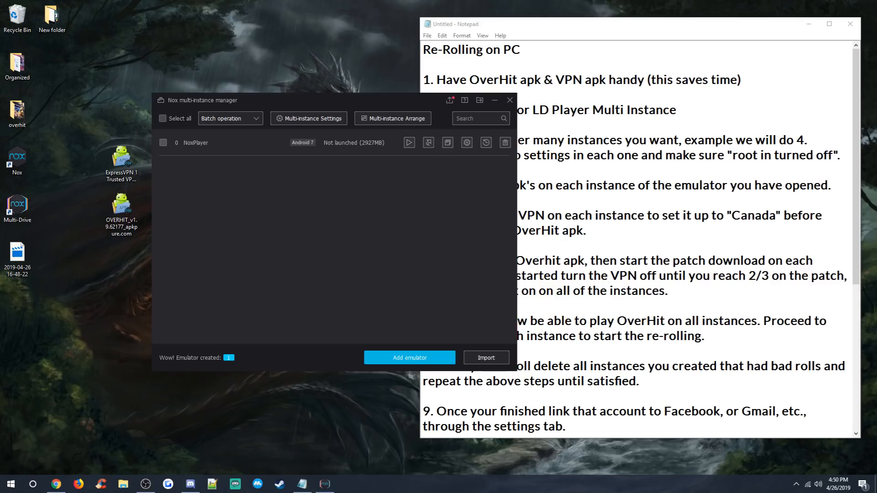
Create two Android 7.1.2 instances, NoxPlayer1 and NoxPlayer2, and launch NoxPlayer1.
left_click(120, 213)
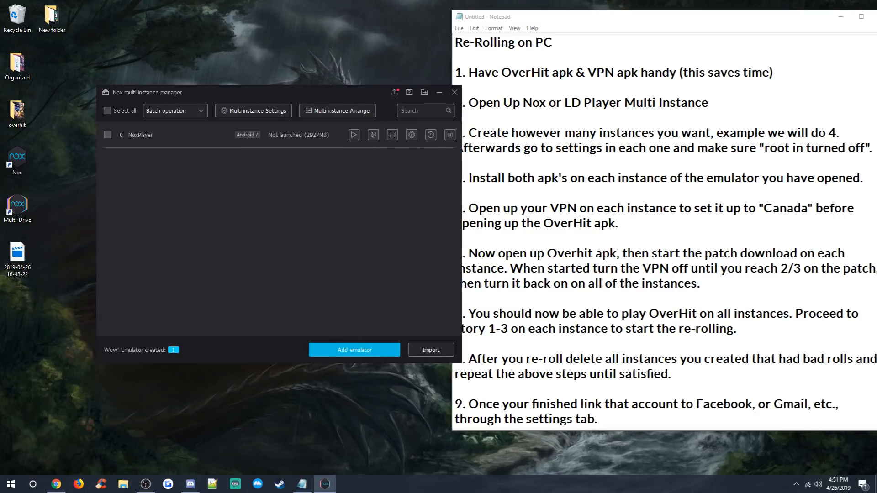
left_click(355, 349)
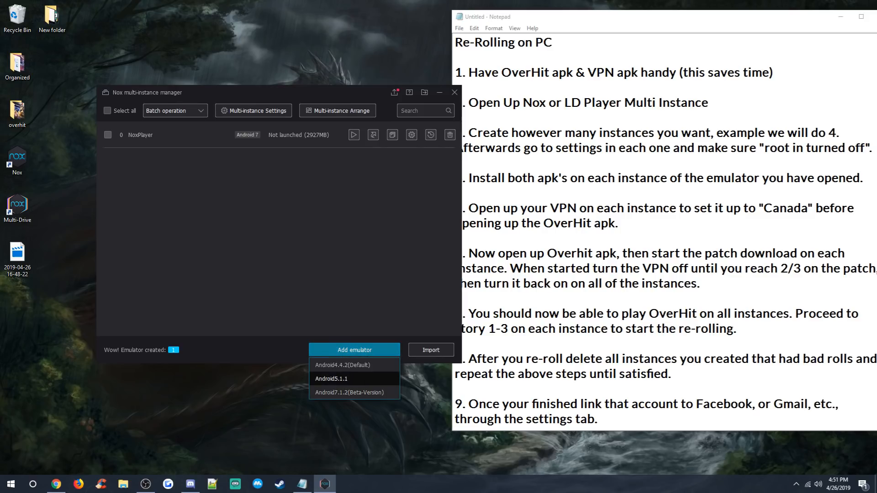
left_click(348, 392)
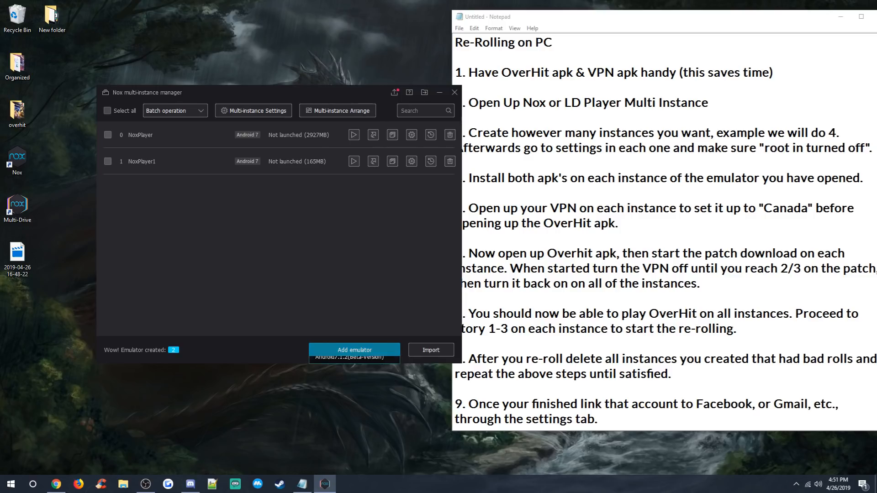
left_click(354, 350)
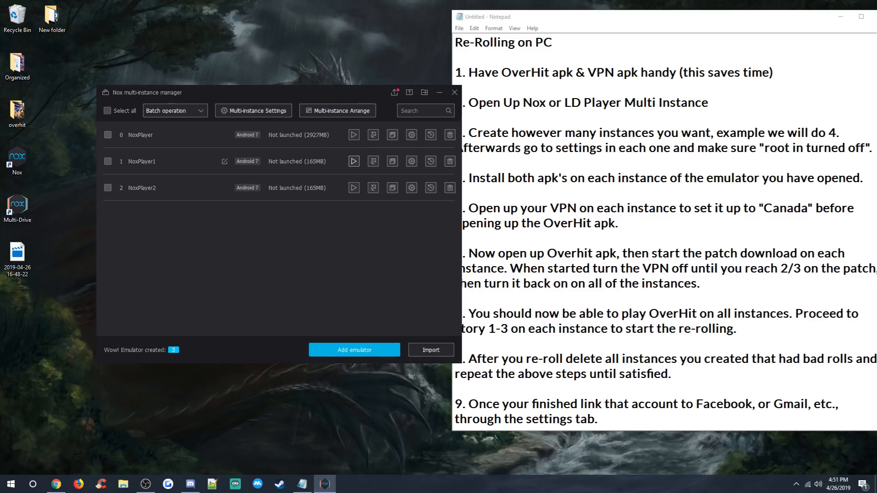
left_click(353, 160)
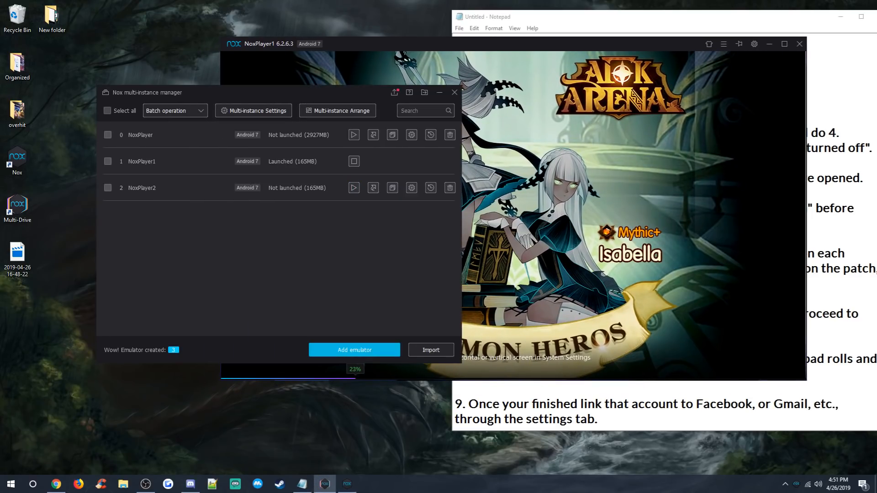
left_click(353, 188)
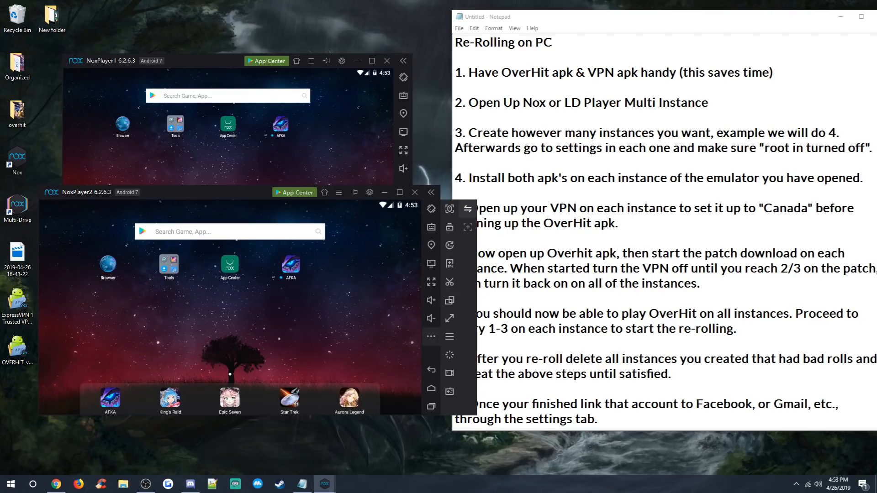
mouse_move(467, 208)
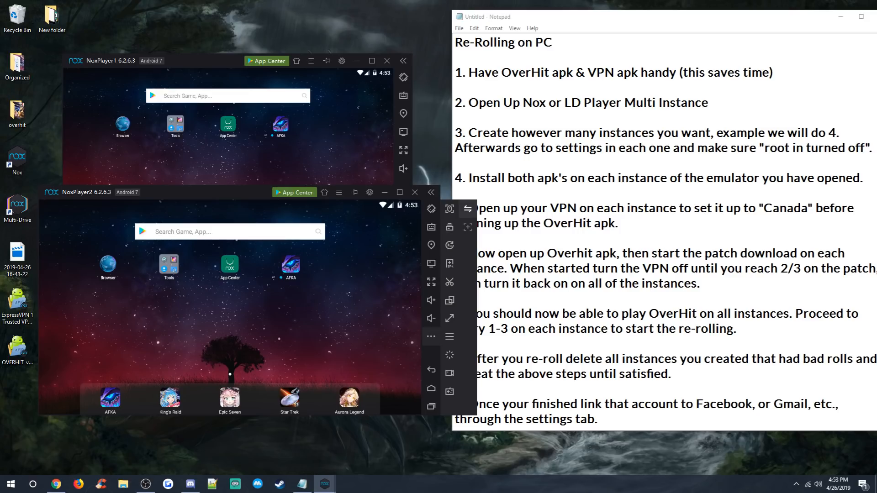
mouse_move(450, 263)
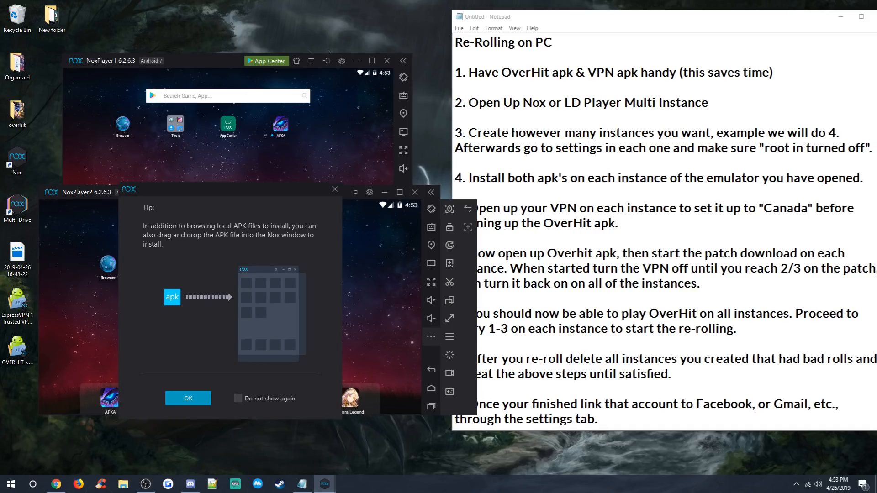
Install the ExpressVPN APK from the desktop onto the emulators.
left_click(188, 398)
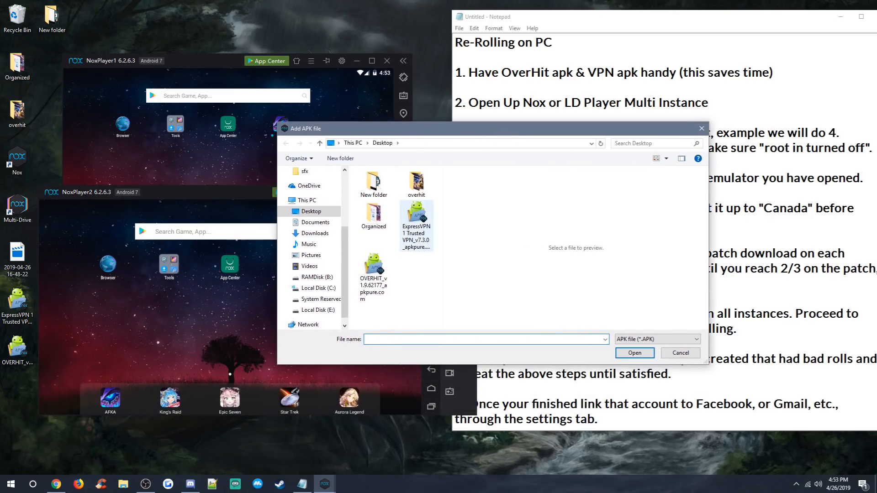
left_click(373, 274)
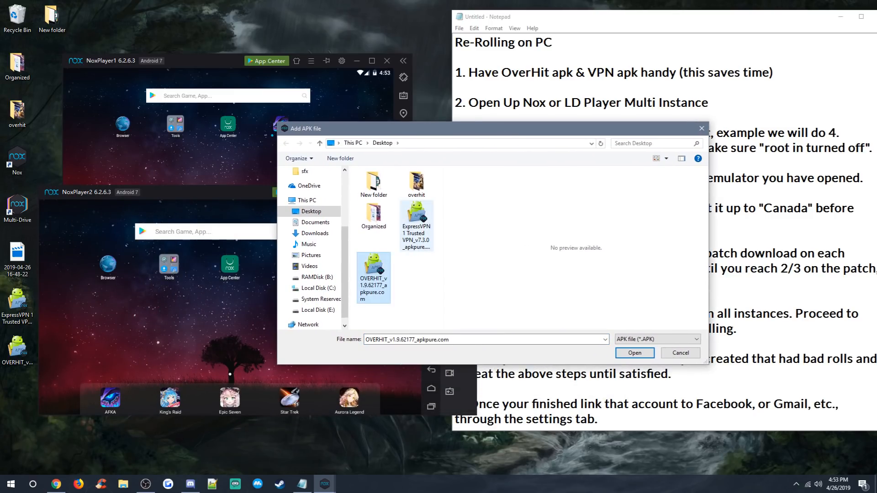
left_click(416, 224)
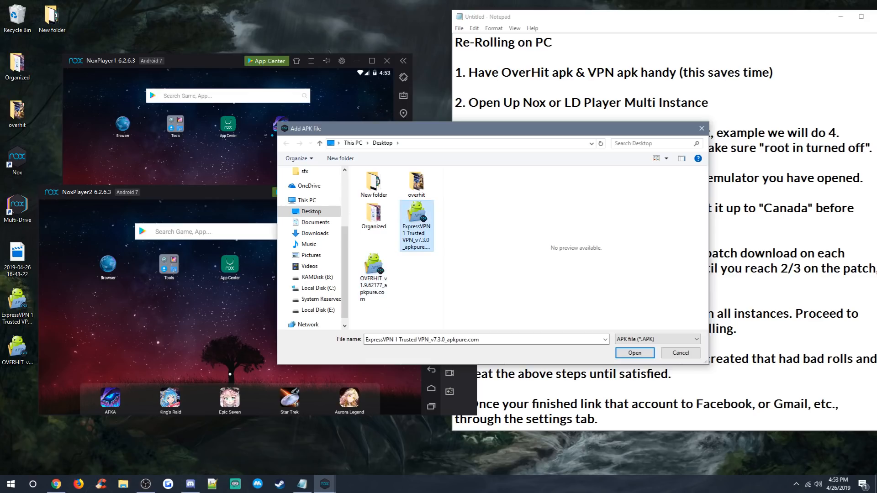
left_click(634, 352)
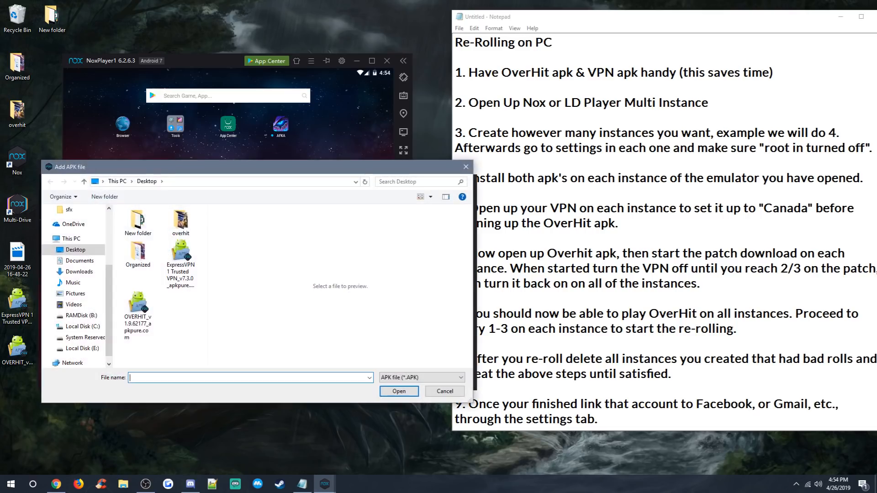
Install the OverHit APK from the desktop onto the emulators.
left_click(137, 313)
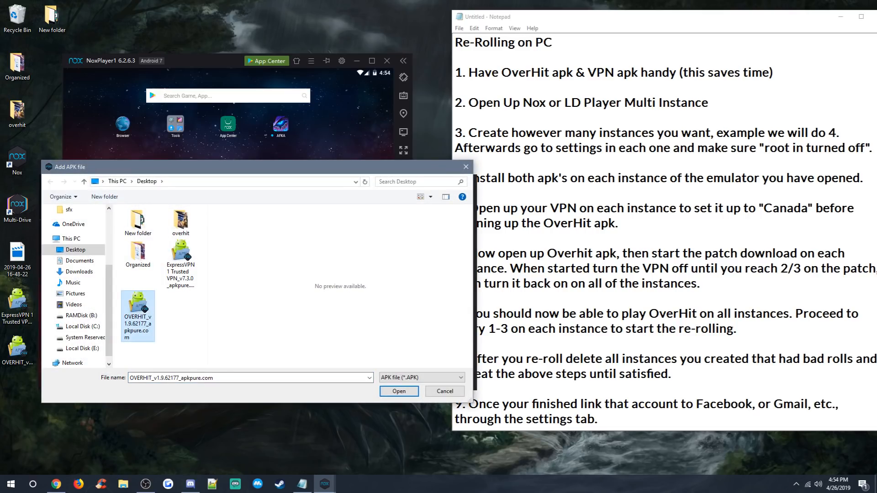
left_click(398, 391)
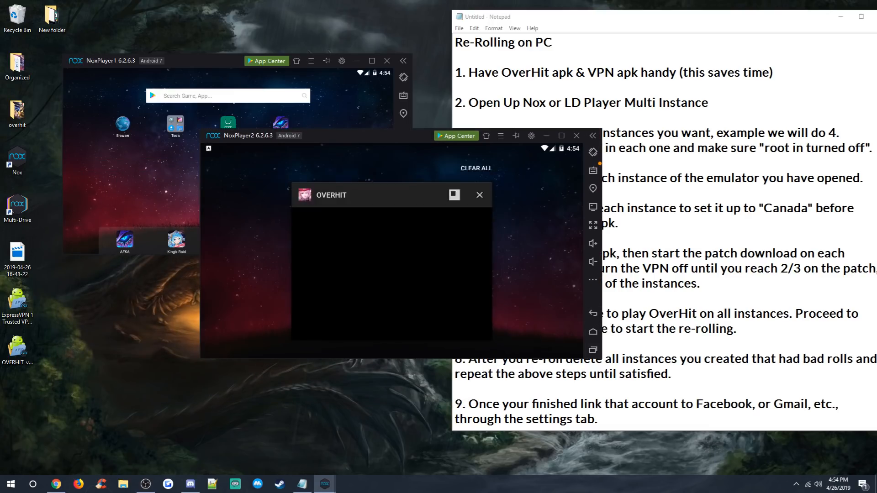
Start NoxPlayer1 and NoxPlayer2 running side by side next to the Notepad guide.
left_click(477, 194)
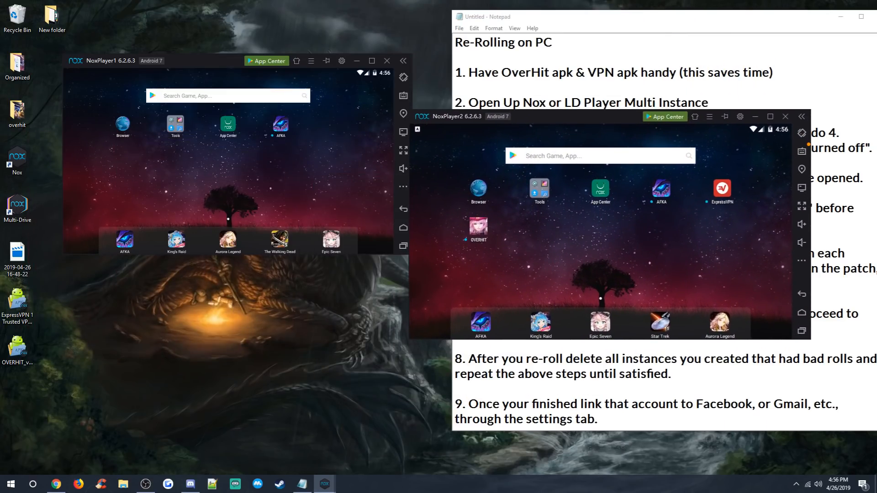
Move the NoxPlayer2 window left so it overlaps NoxPlayer1.
left_click_drag(102, 60, 262, 77)
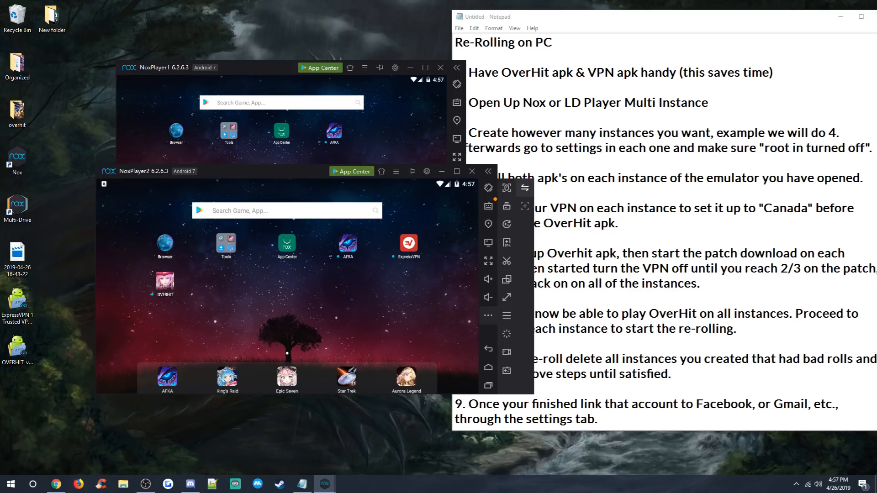
mouse_move(524, 188)
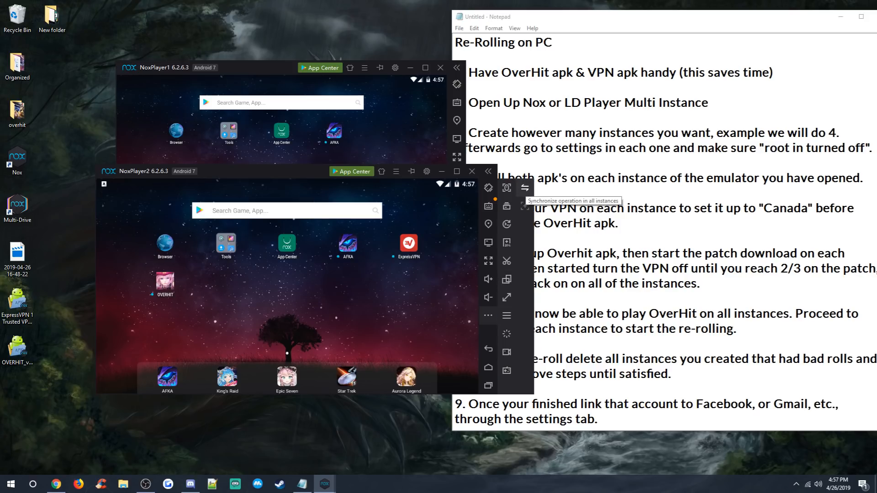
Review operation syncing, close NoxPlayer1 and bring up the multi-instance manager.
left_click(524, 187)
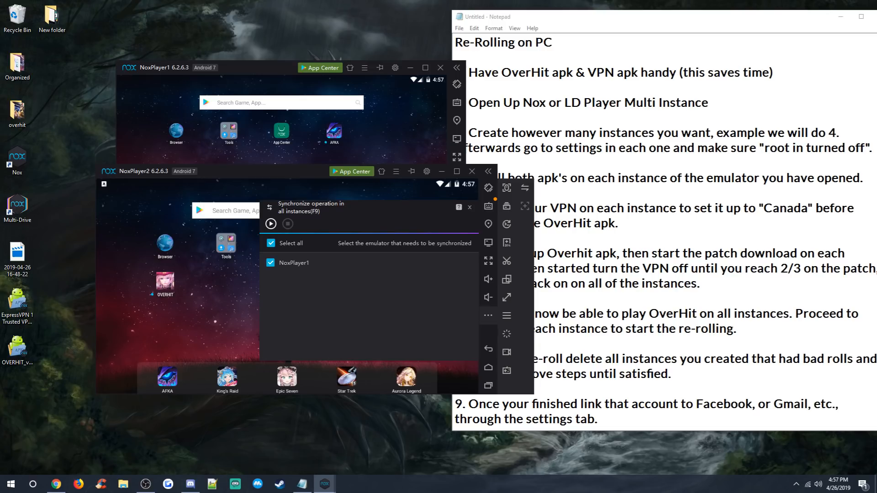
left_click(270, 224)
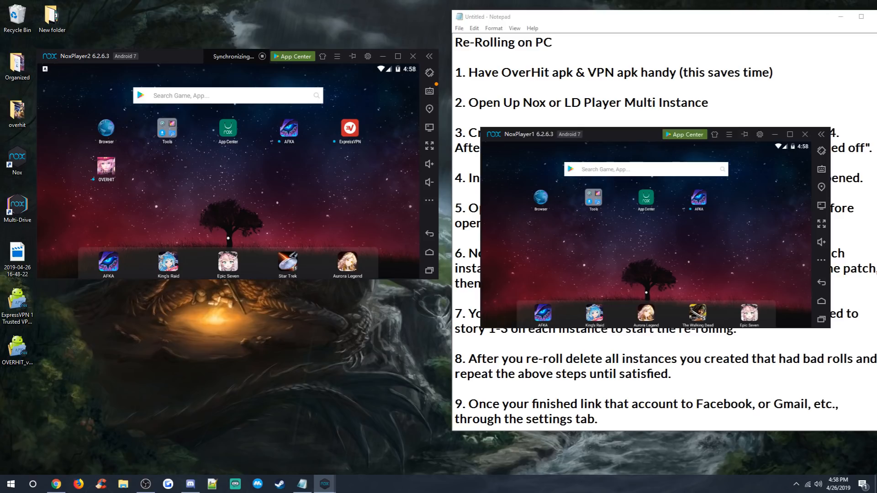
left_click(17, 209)
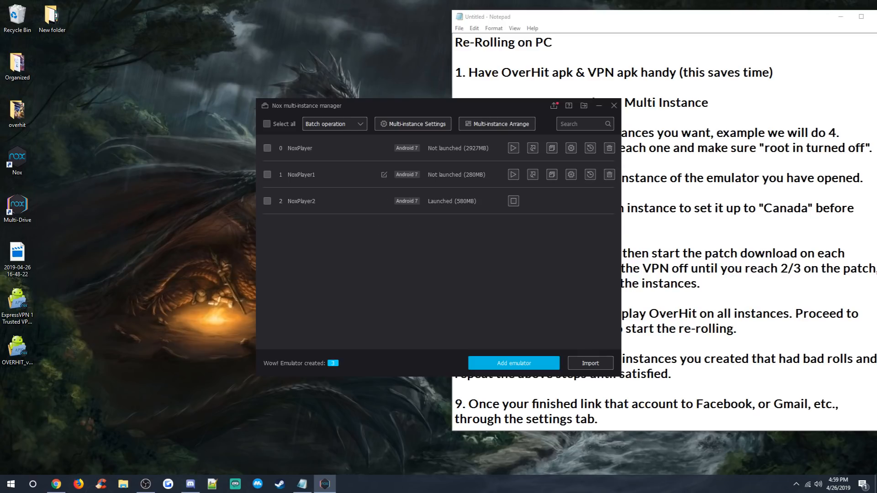
Rename the NoxPlayer1 instance to main_overhit.
left_click(513, 200)
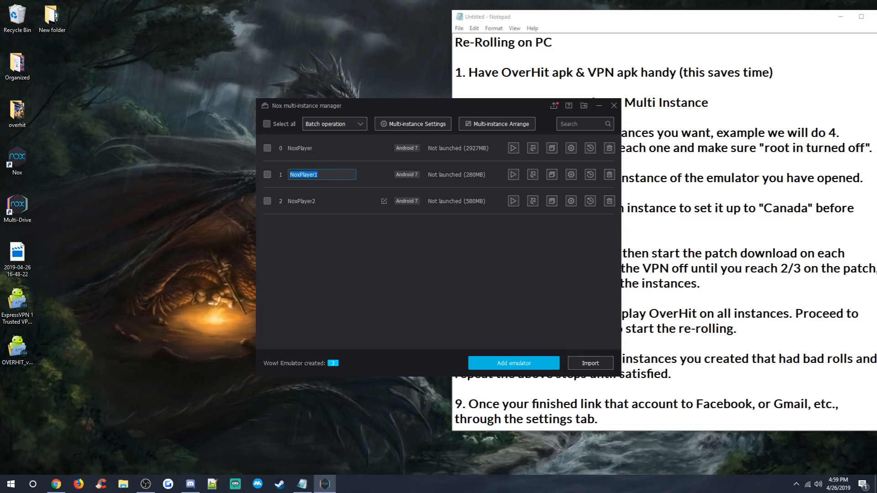
type("main")
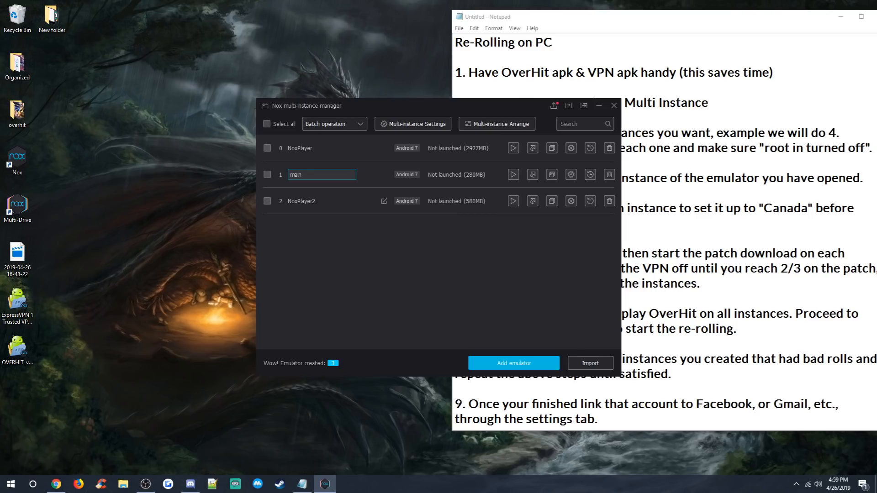
type("_overhit")
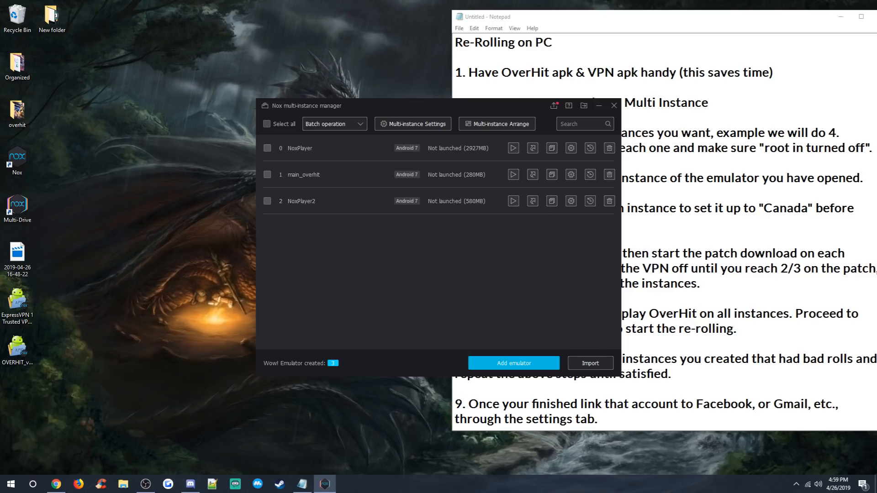
Delete the NoxPlayer2 instance and launch the main_overhit emulator.
left_click(609, 201)
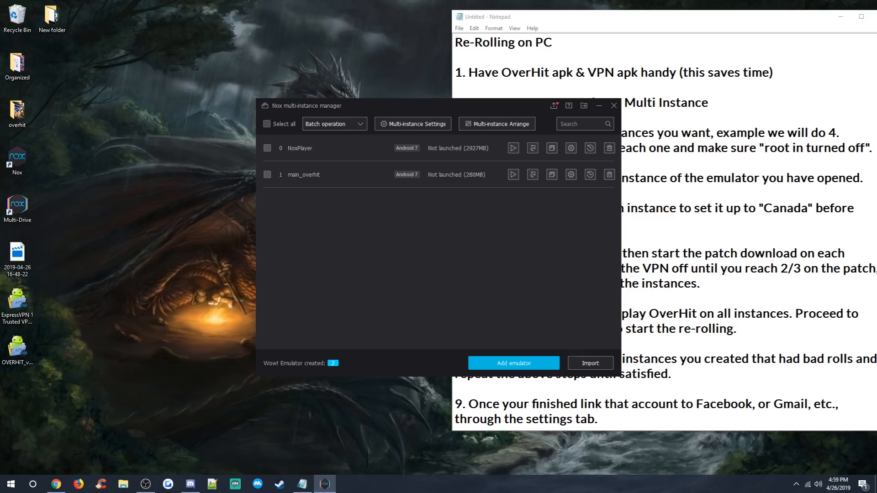
left_click(512, 362)
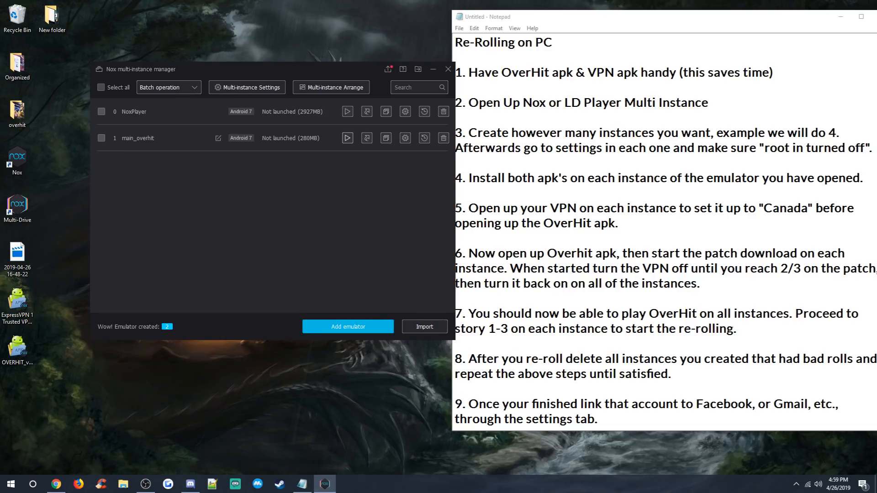
left_click(347, 138)
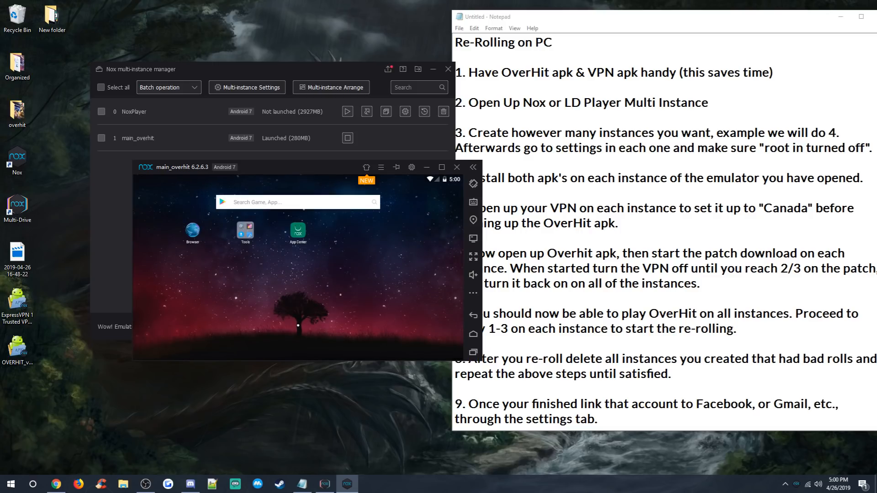
Open main_overhit's system settings on the general tab.
left_click(298, 232)
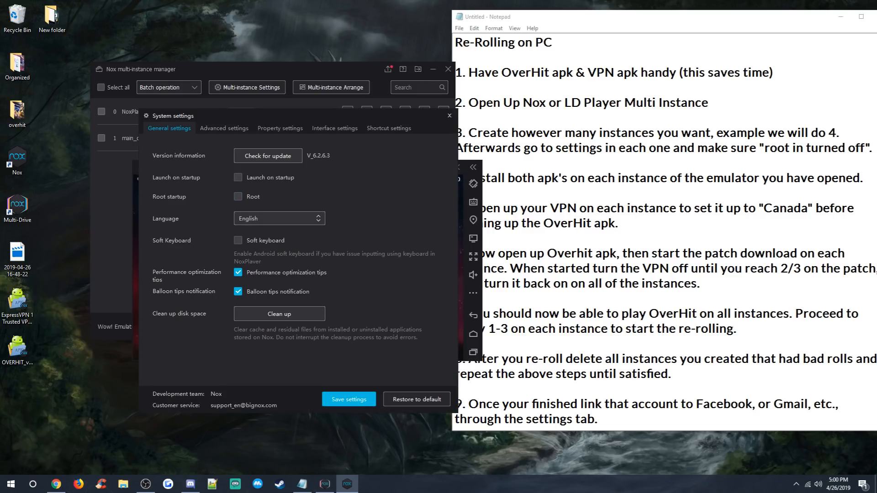
Set the startup resolution to 1920x1080 in Advanced settings and save.
left_click(223, 128)
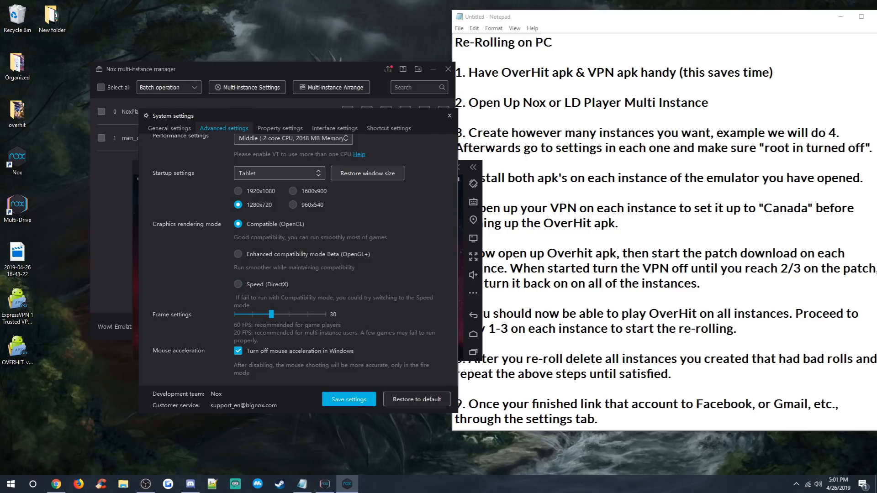
mouse_move(450, 115)
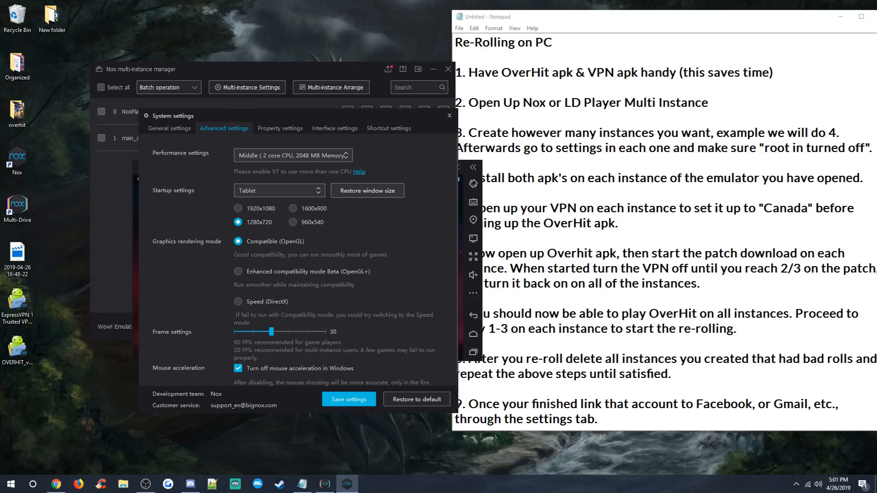
left_click(238, 208)
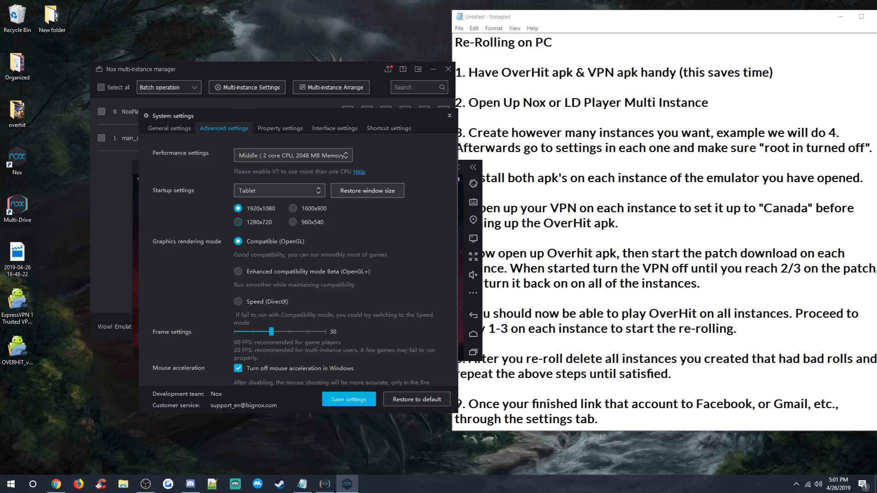
left_click(239, 222)
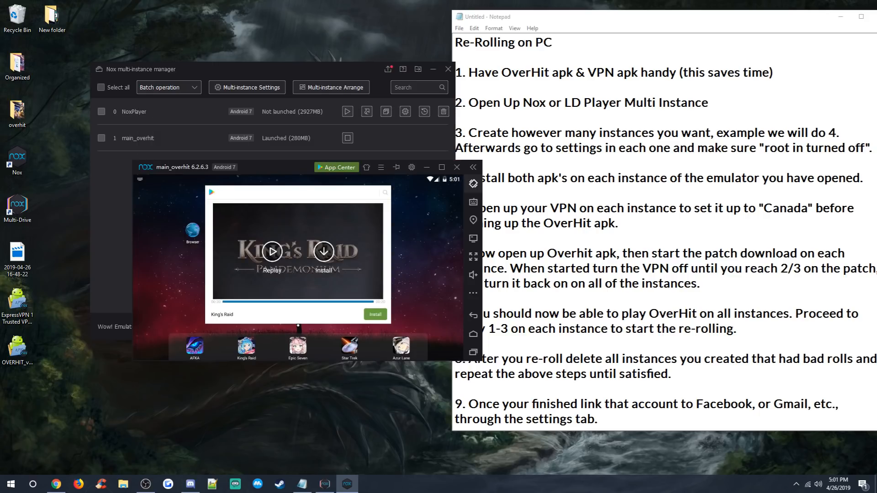
Close the main_overhit emulator and confirm the close prompt.
left_click(457, 167)
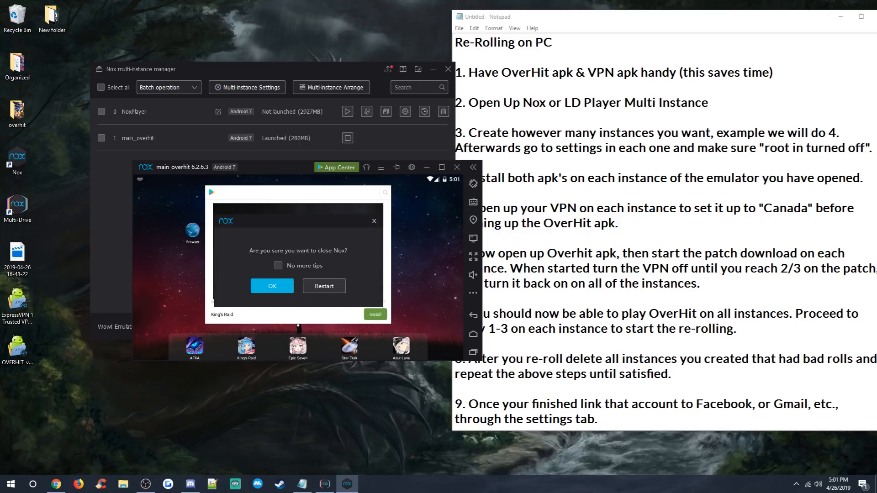
left_click(272, 286)
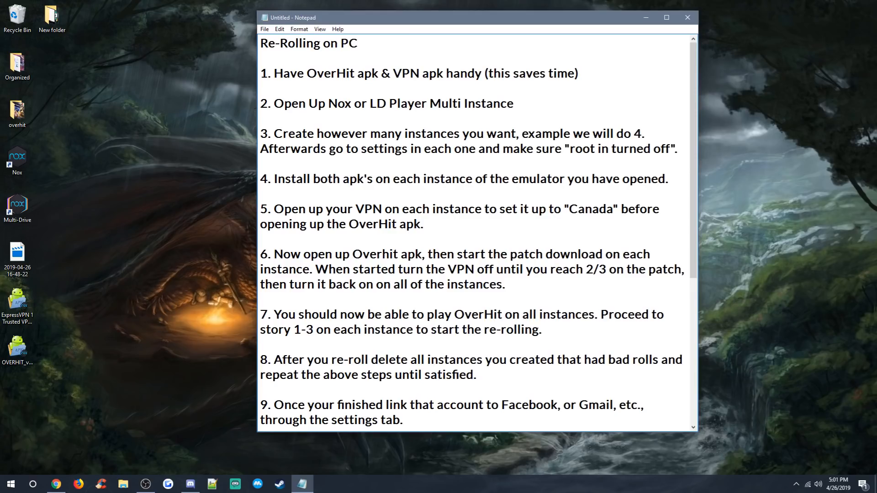
scroll("down", 3)
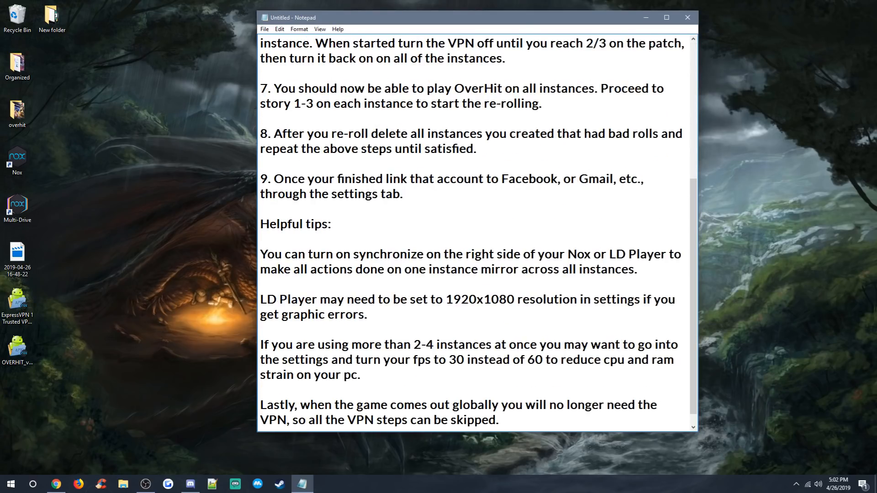
scroll("down", 3)
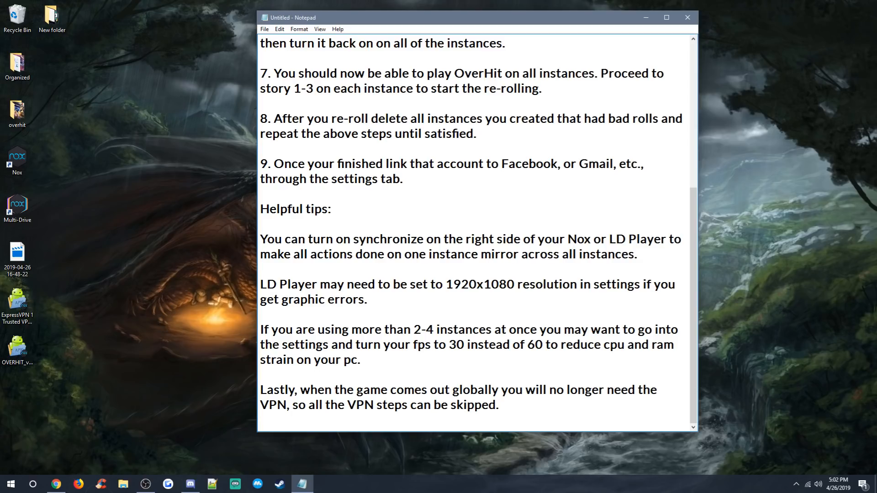
scroll("up", 3)
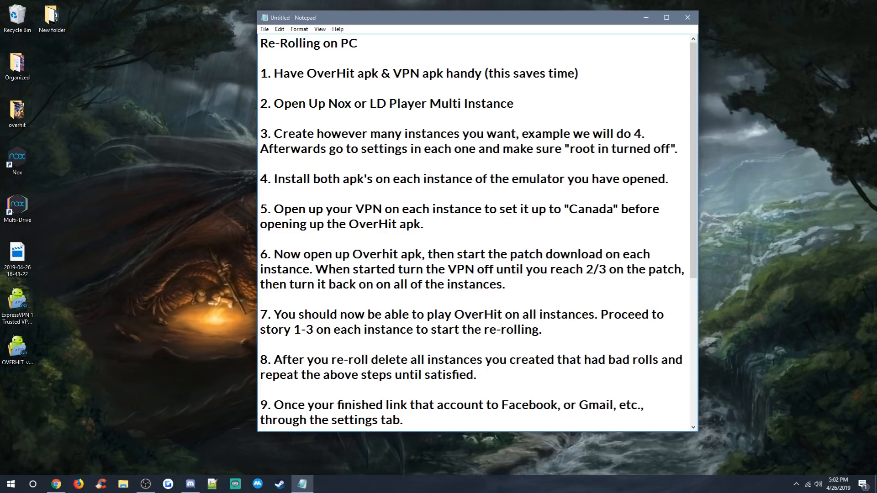
left_click(356, 43)
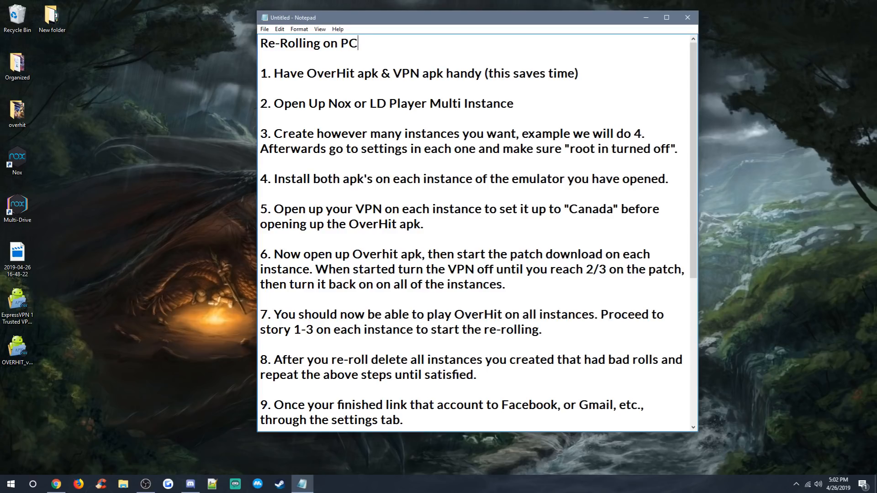